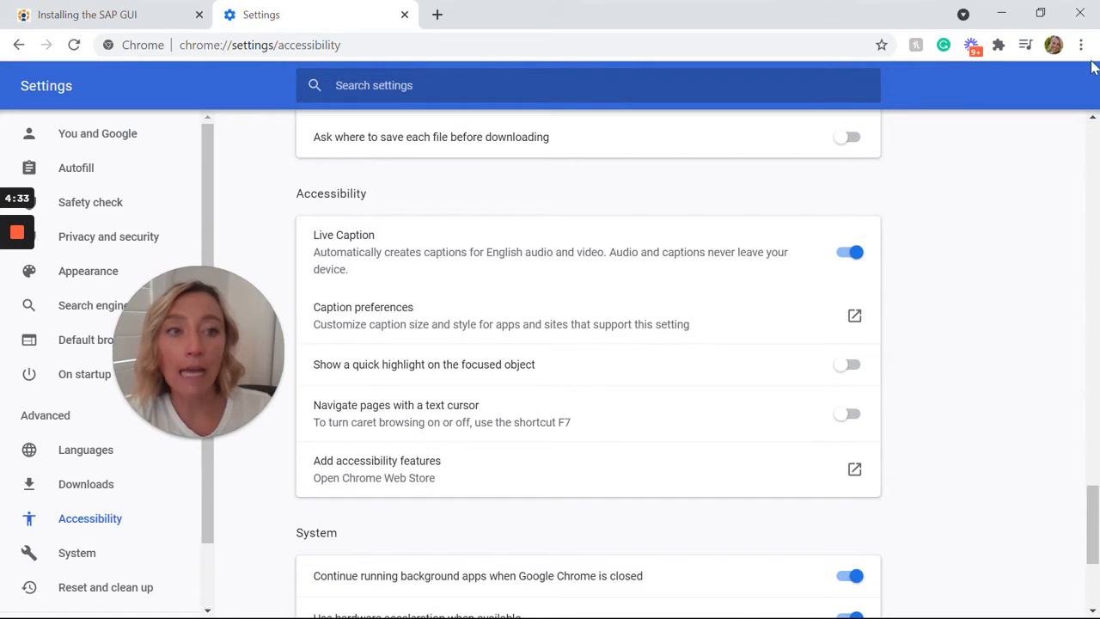
Step: Collapse the Live Caption bubble to two lines while the SAP GUI lesson keeps playing
left_click(1081, 45)
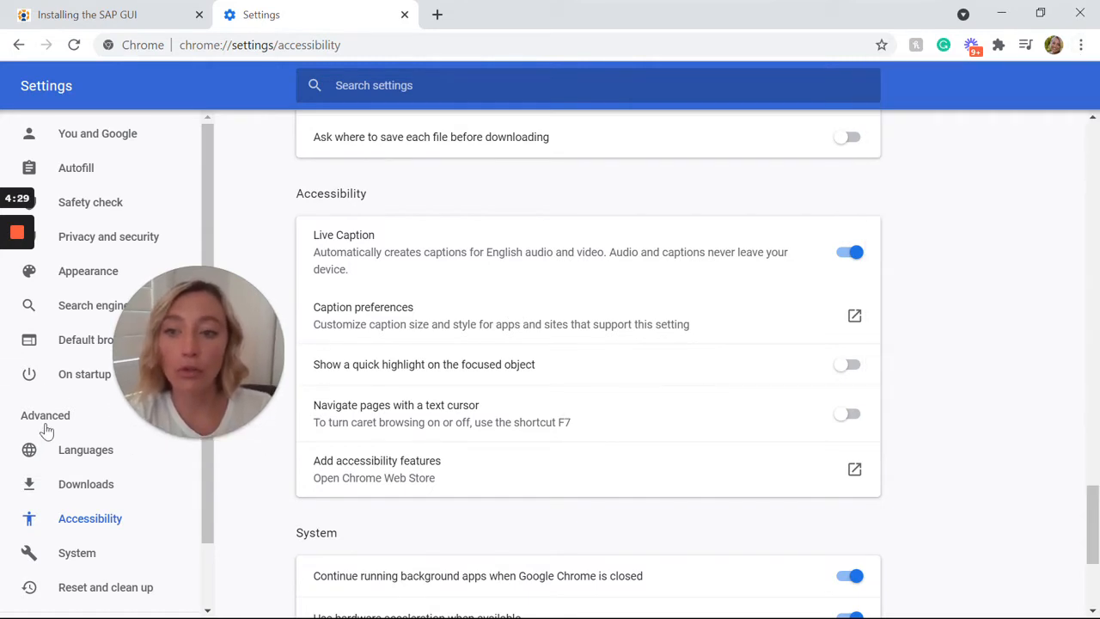
scroll("down", 3)
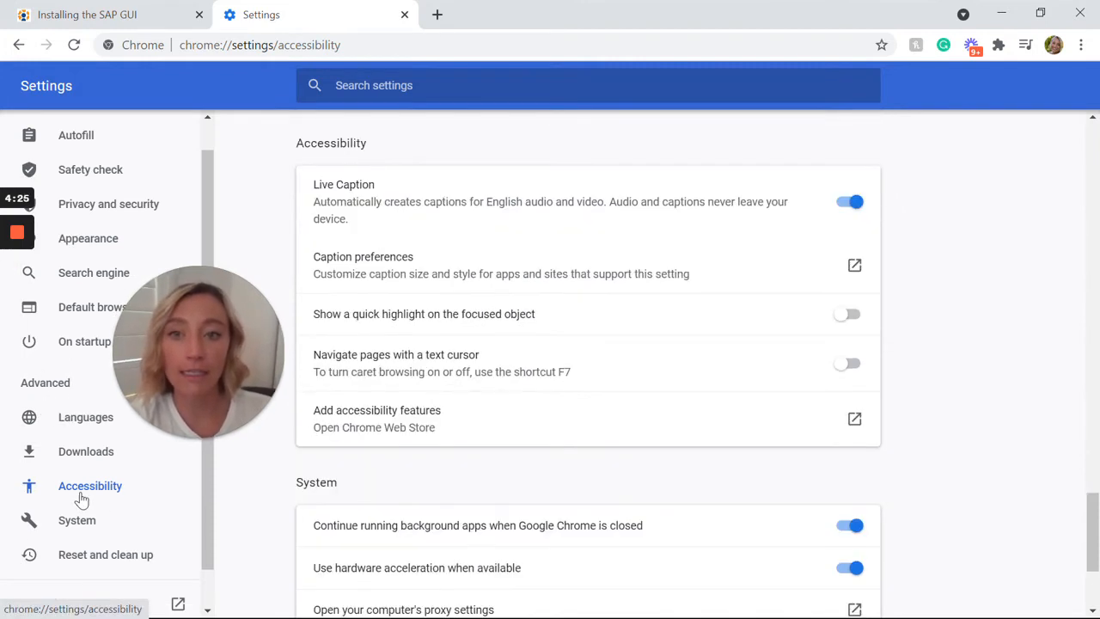
mouse_move(767, 346)
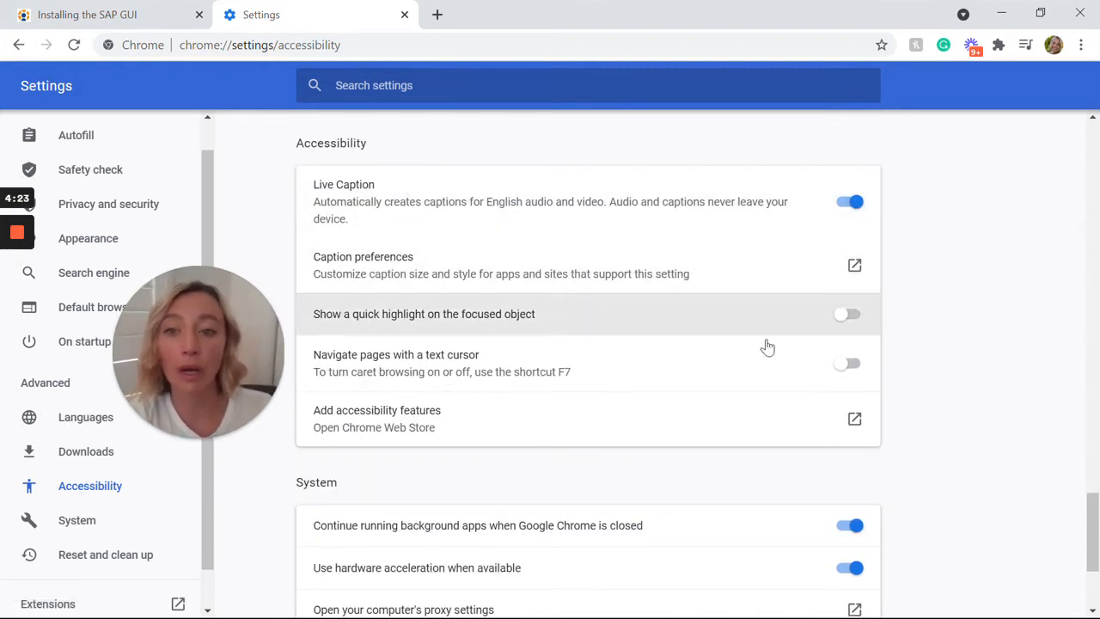
mouse_move(1022, 301)
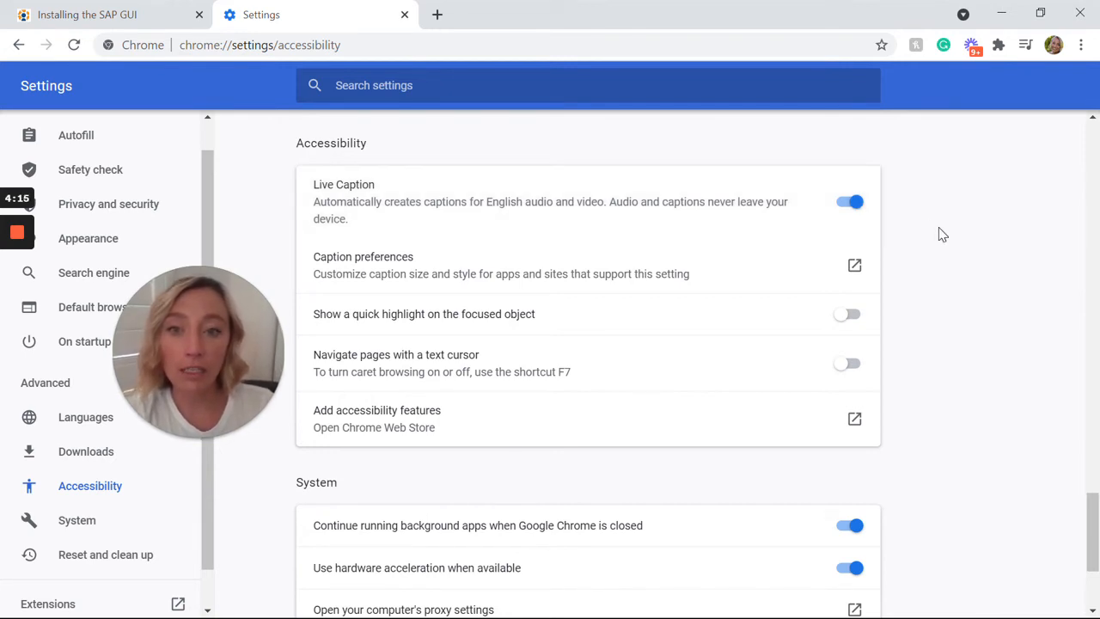
mouse_move(820, 233)
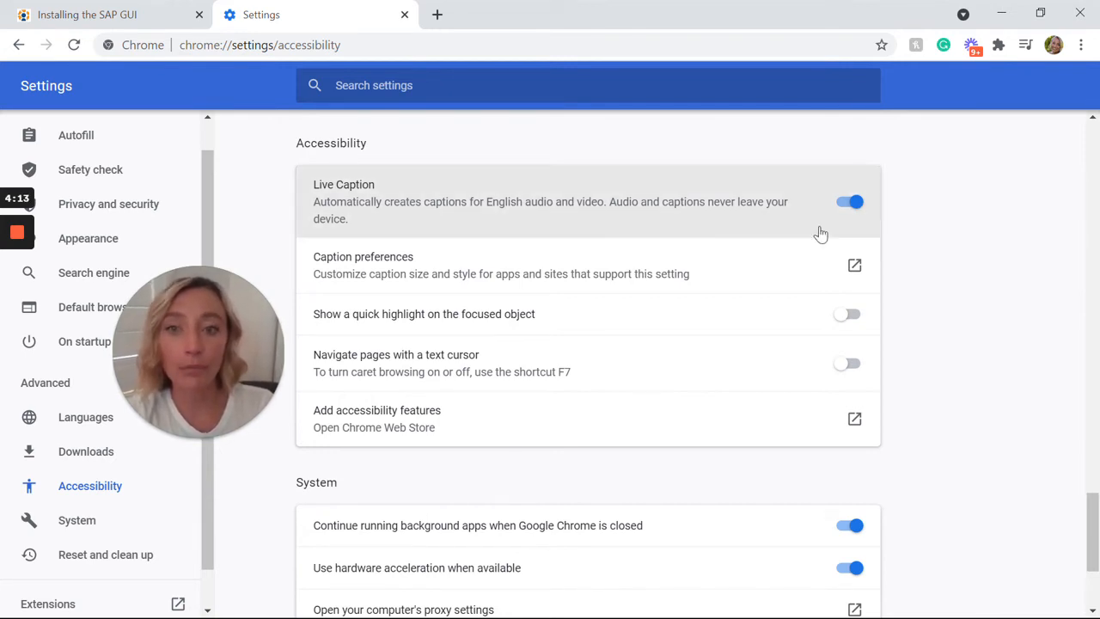
mouse_move(926, 247)
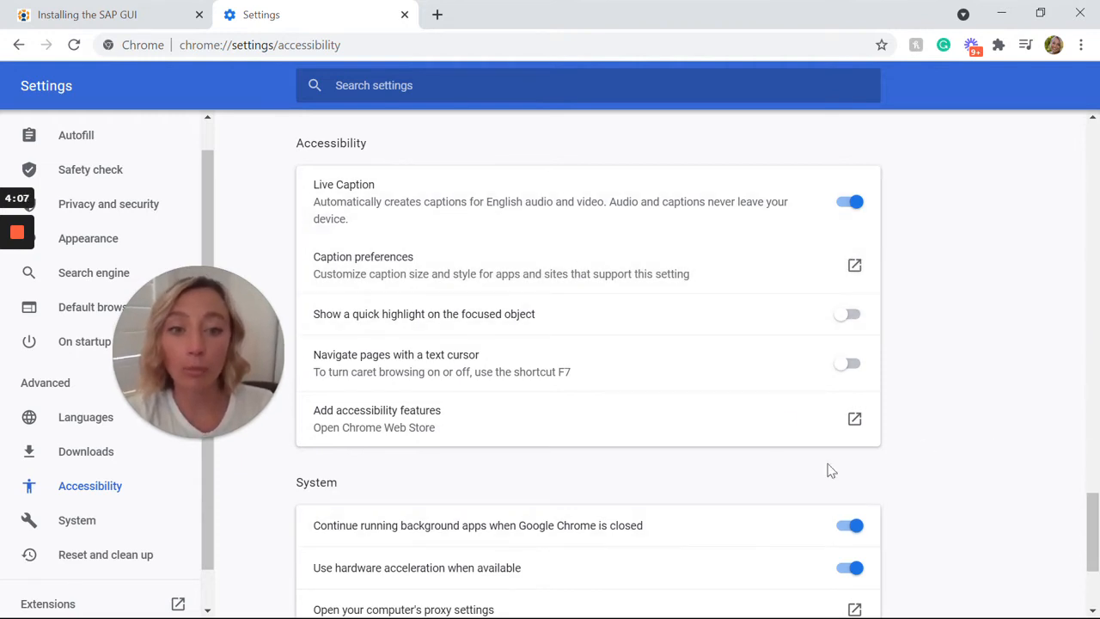
mouse_move(1071, 513)
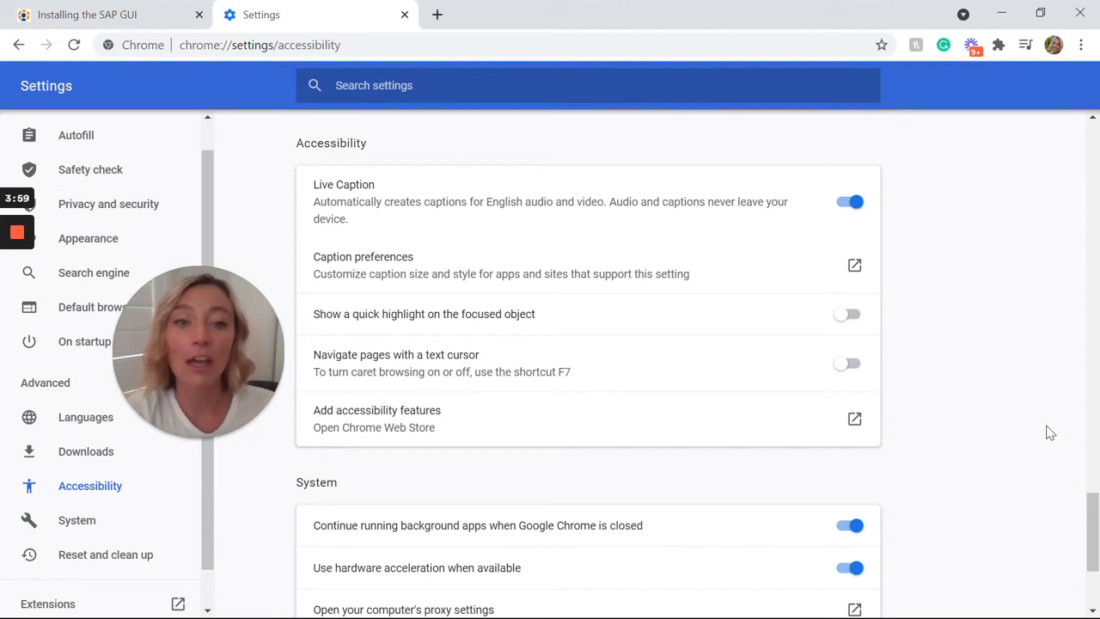
mouse_move(936, 264)
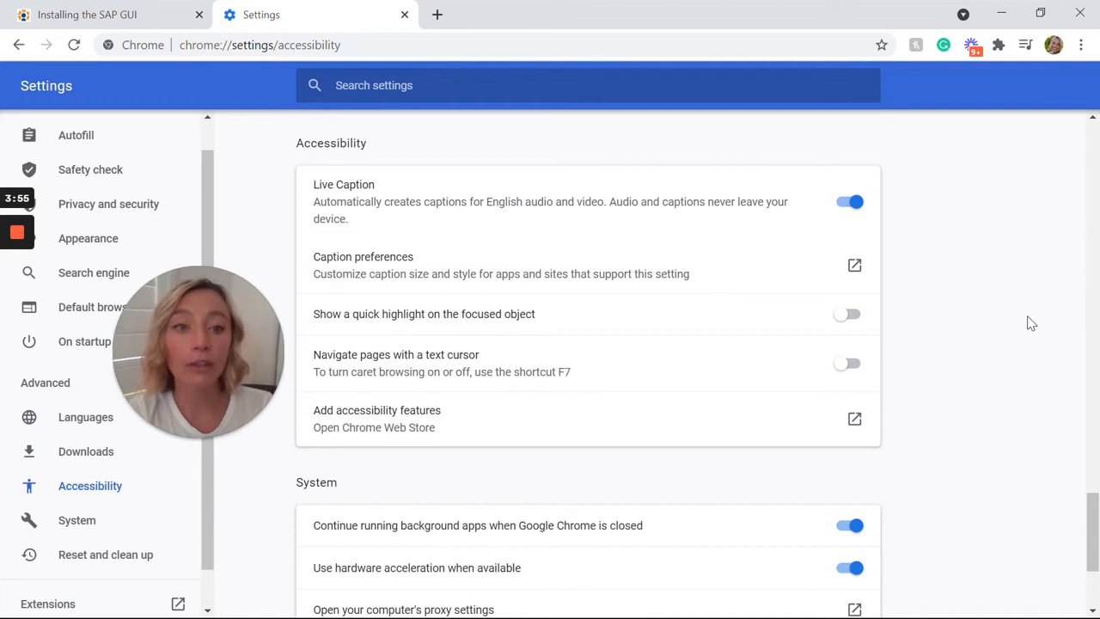
left_click(103, 15)
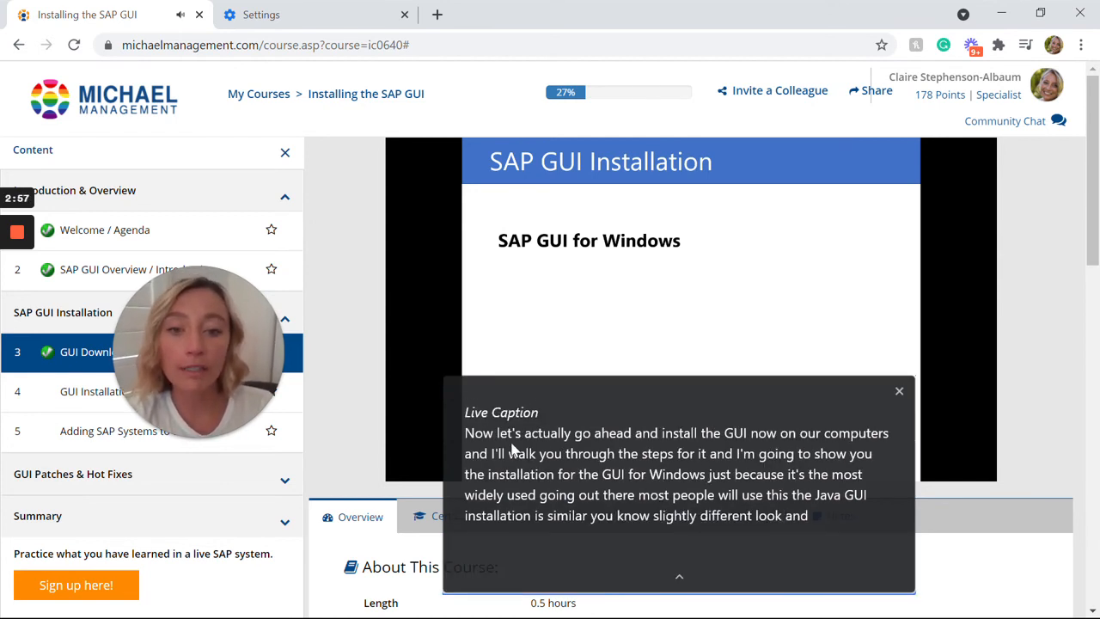
mouse_move(642, 466)
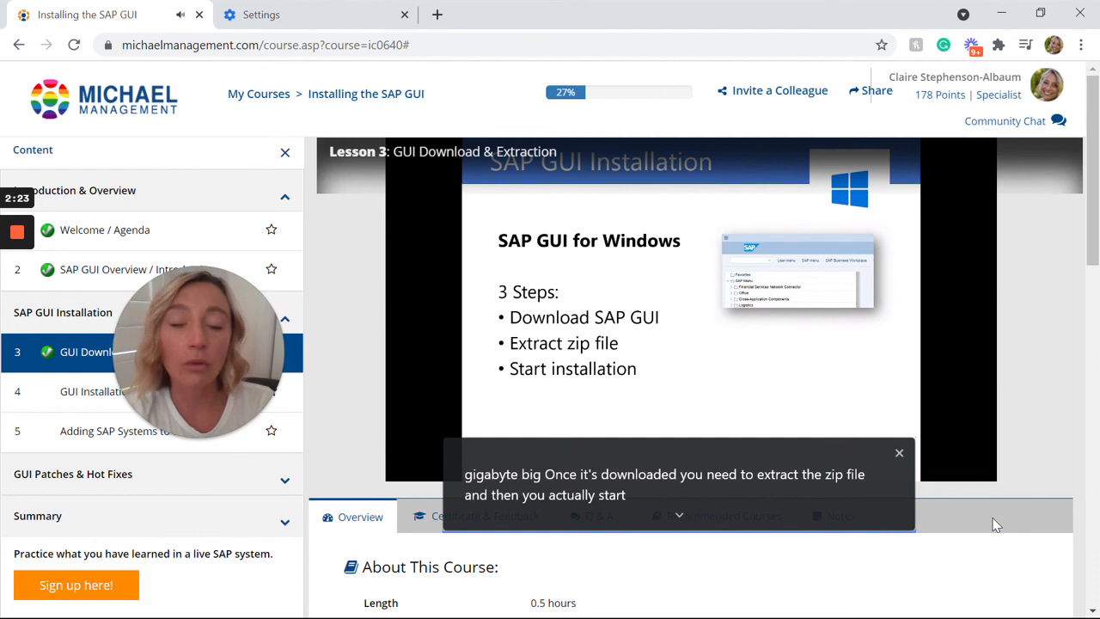
mouse_move(146, 378)
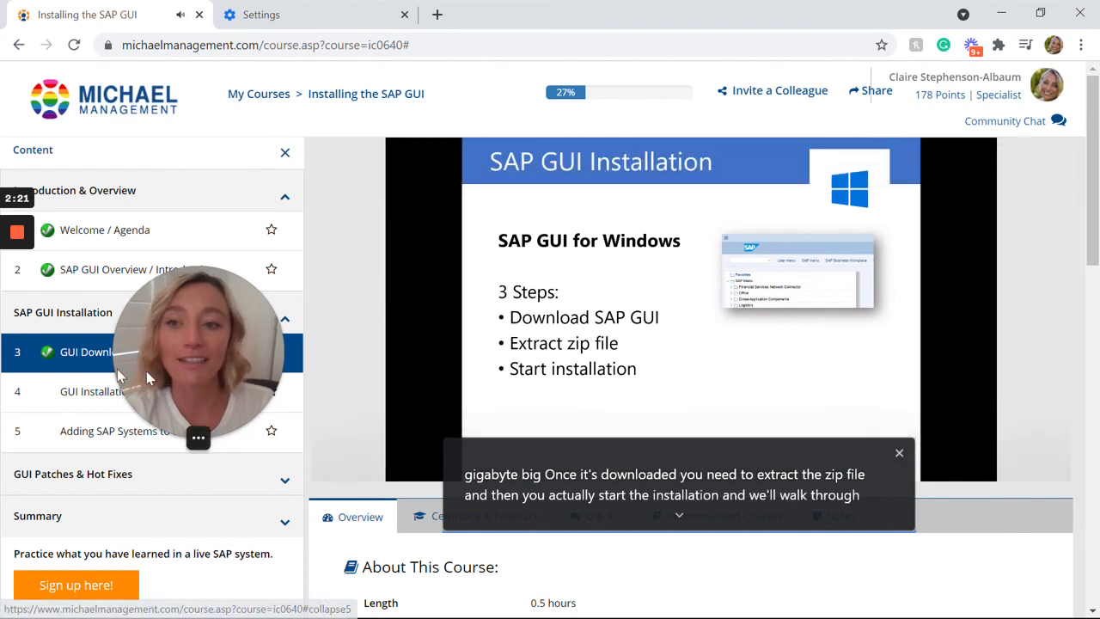